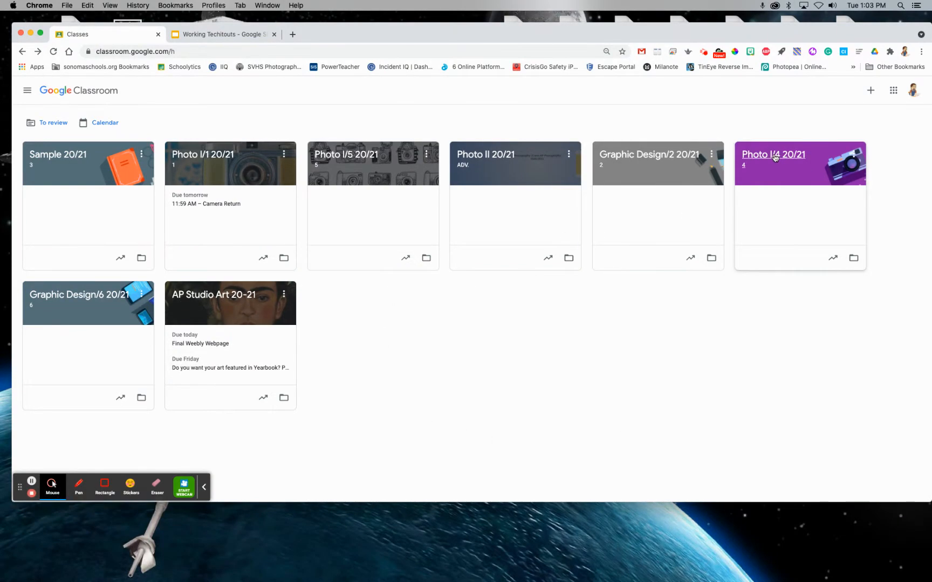
- Open the To review list for the Photo I/4 20/21 class from its card
left_click(773, 155)
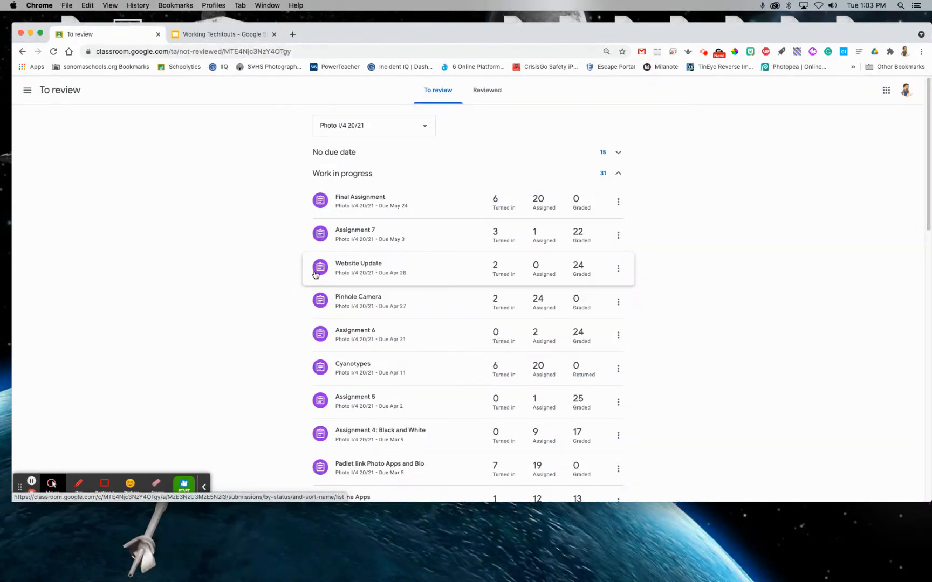
mouse_move(460, 271)
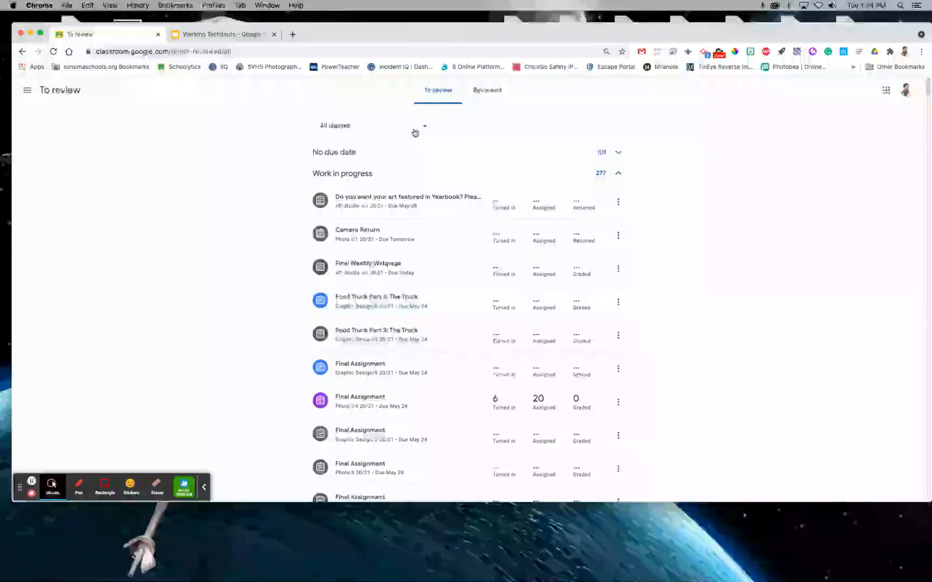
- Filter the To review list to the Photo I/5 20/21 class
left_click(375, 126)
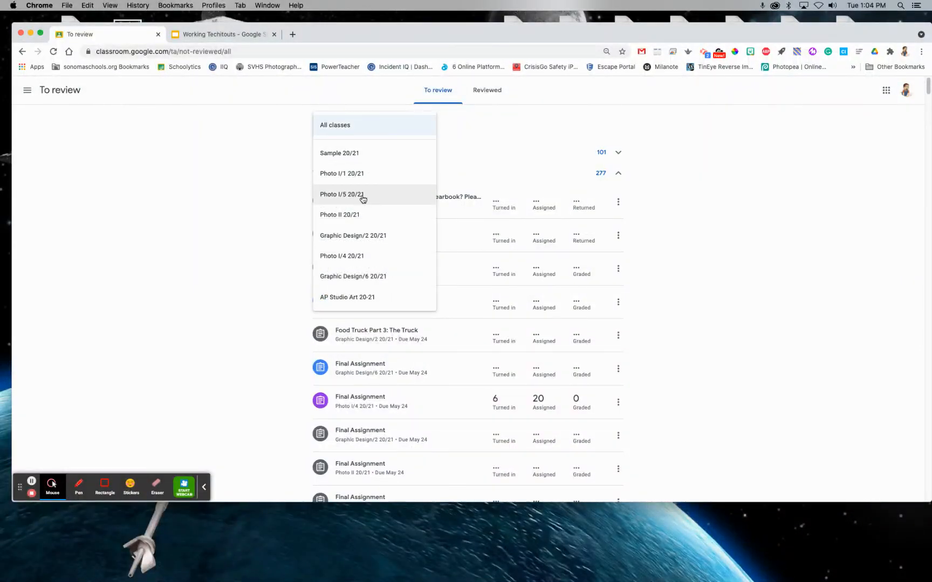
left_click(342, 194)
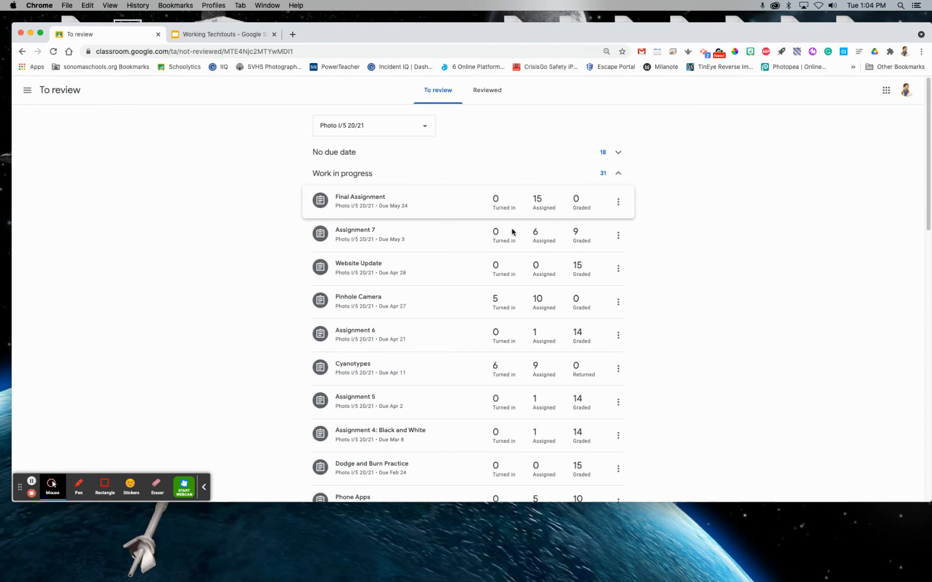